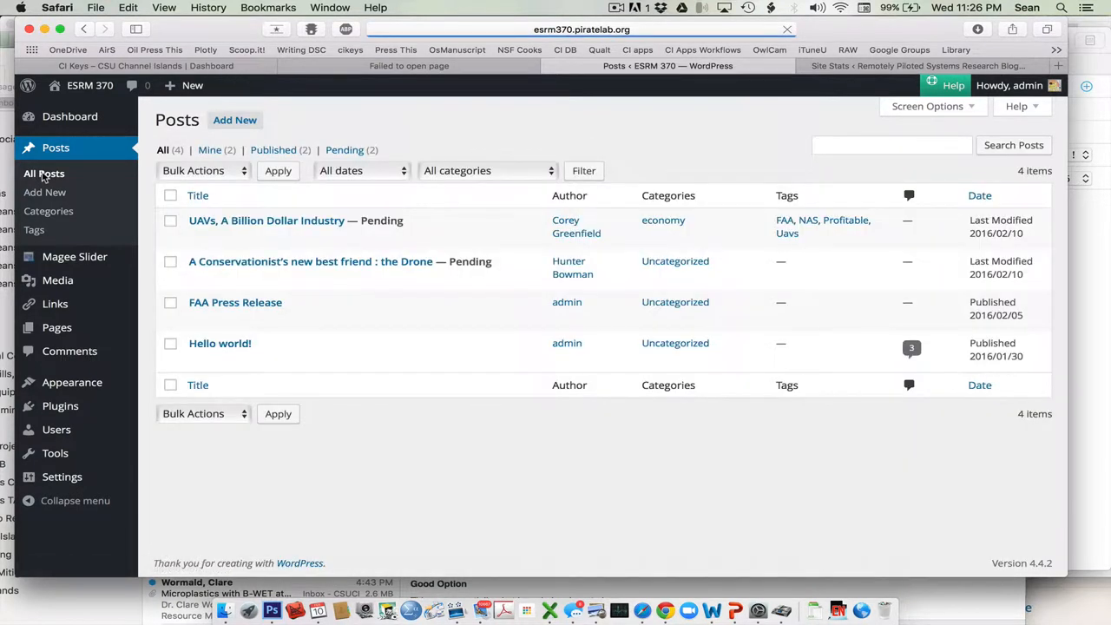
{"action": "mouse_move", "coordinate": [226, 229]}
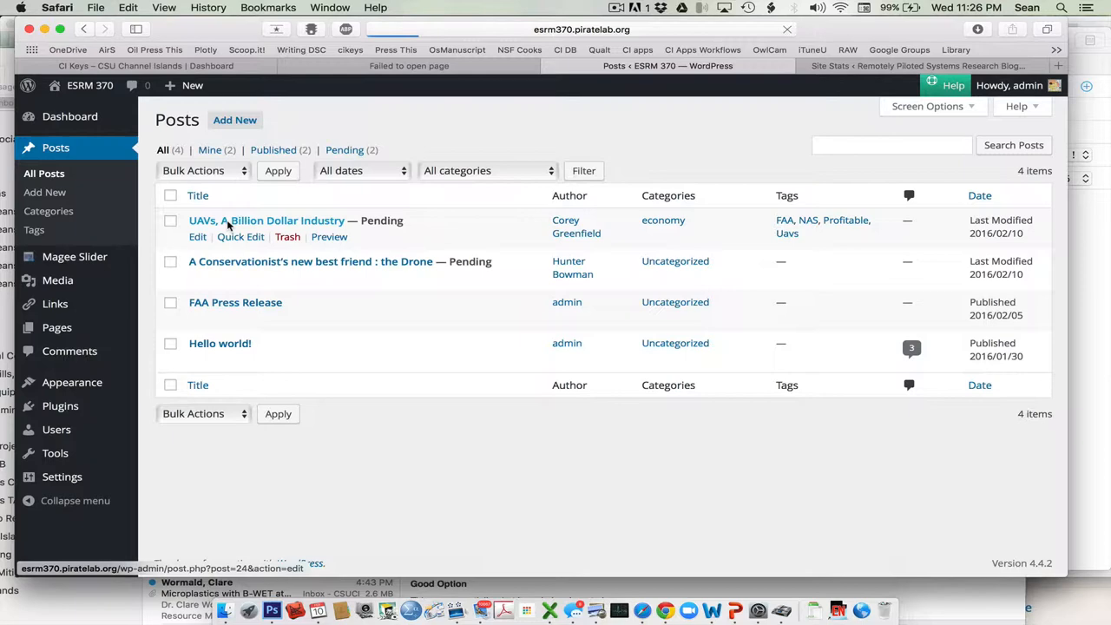
Step: Open the pending post 'UAVs, A Billion Dollar Industry' and read through its body and two references
{"action": "left_click", "coordinate": [267, 218]}
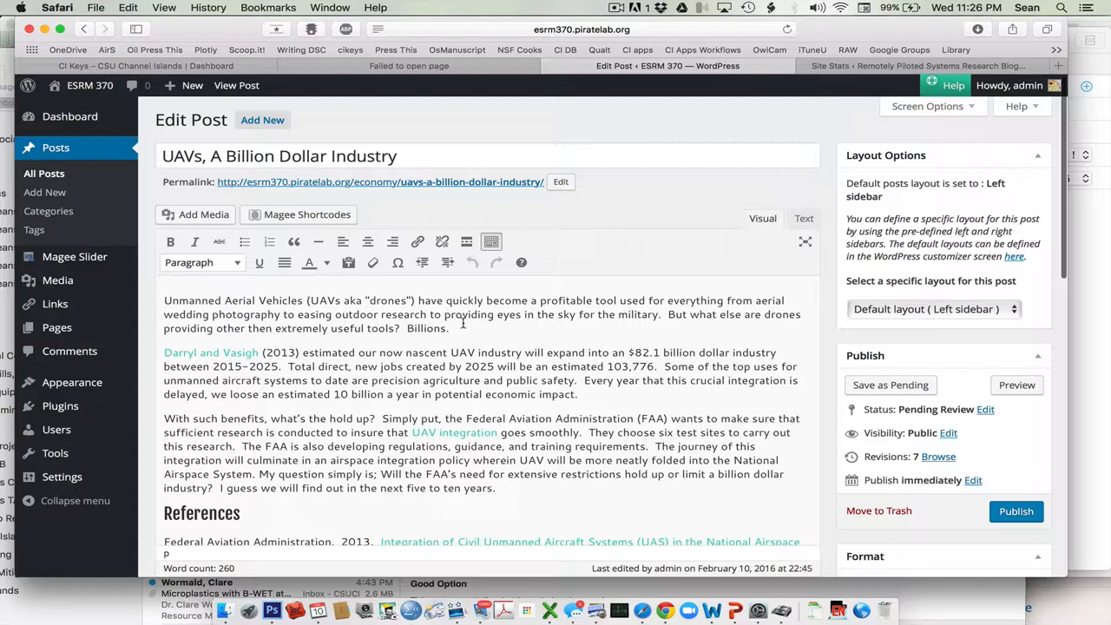
{"action": "mouse_move", "coordinate": [210, 353]}
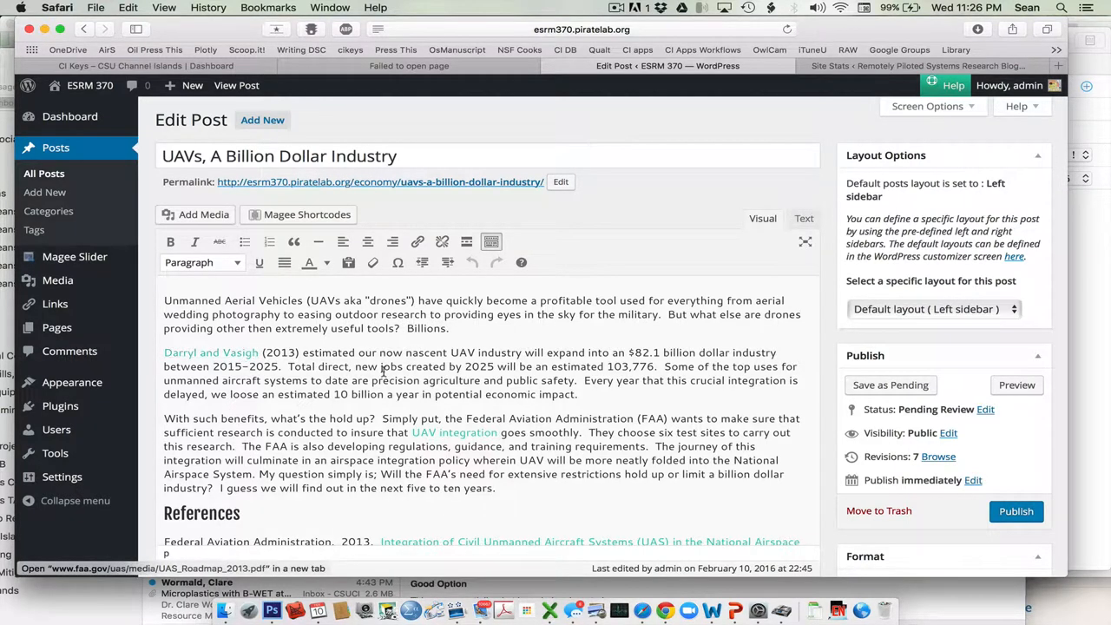
{"action": "scroll", "scroll_direction": "down", "scroll_amount": 3}
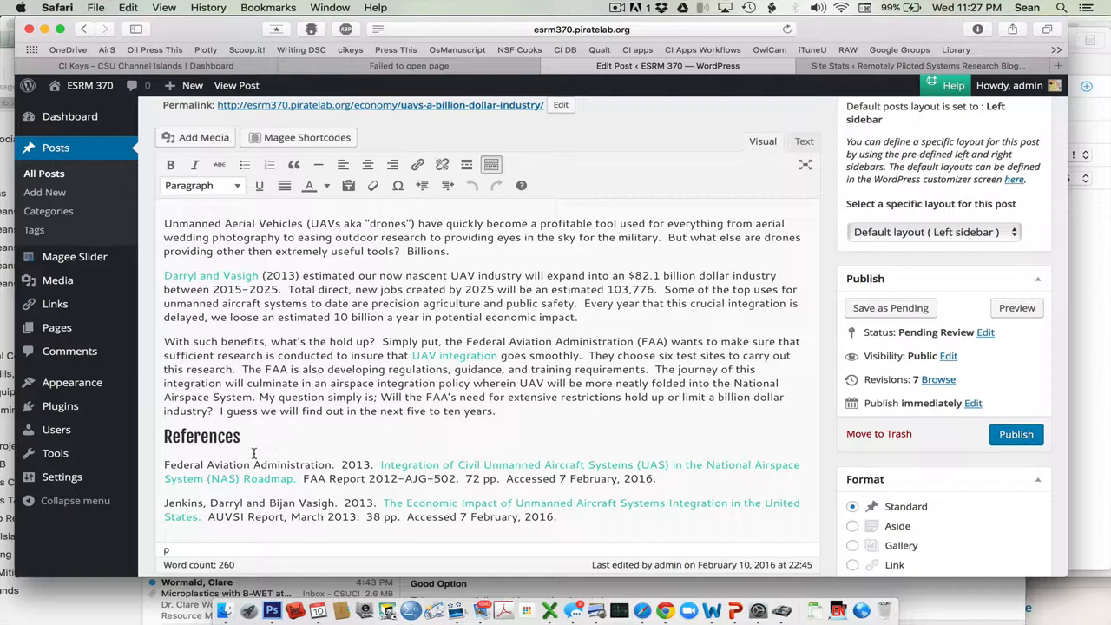
{"action": "mouse_move", "coordinate": [340, 502]}
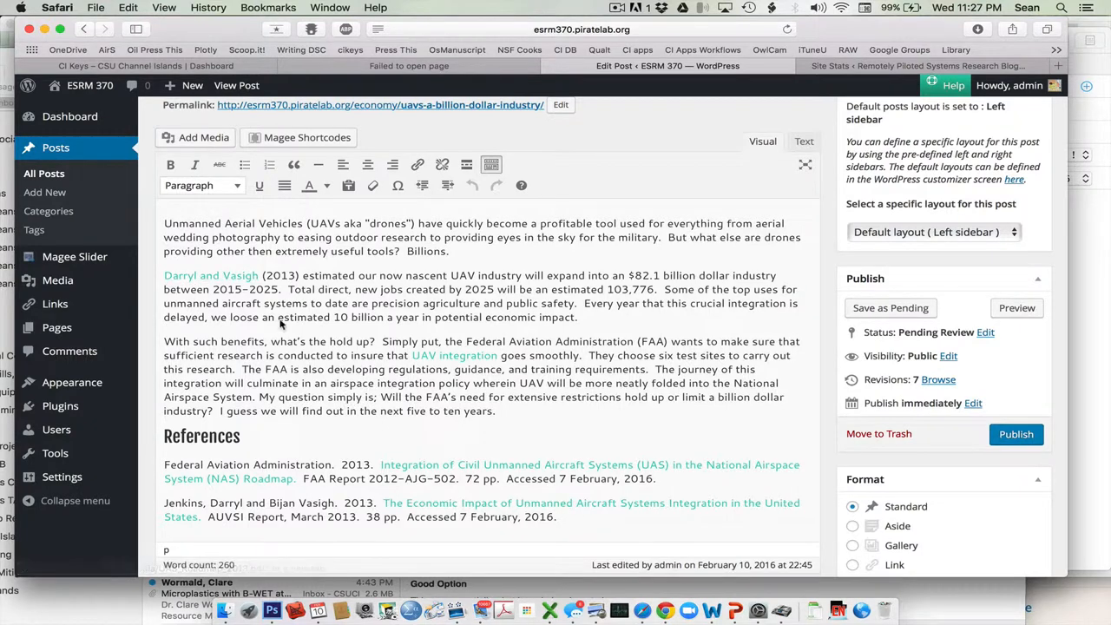
{"action": "mouse_move", "coordinate": [461, 517]}
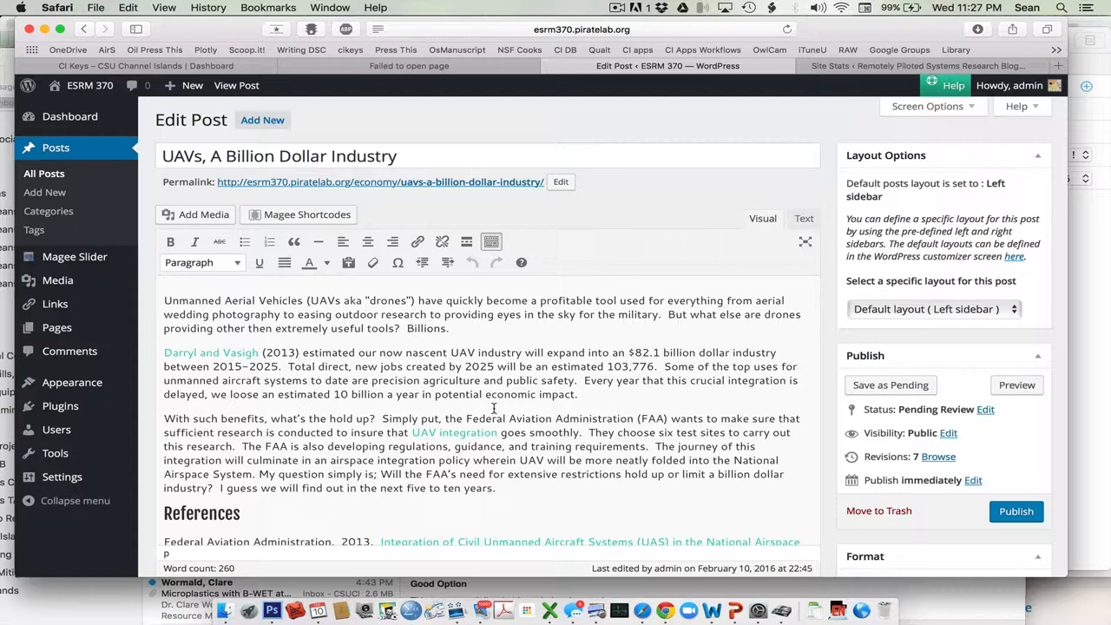
{"action": "mouse_move", "coordinate": [507, 410]}
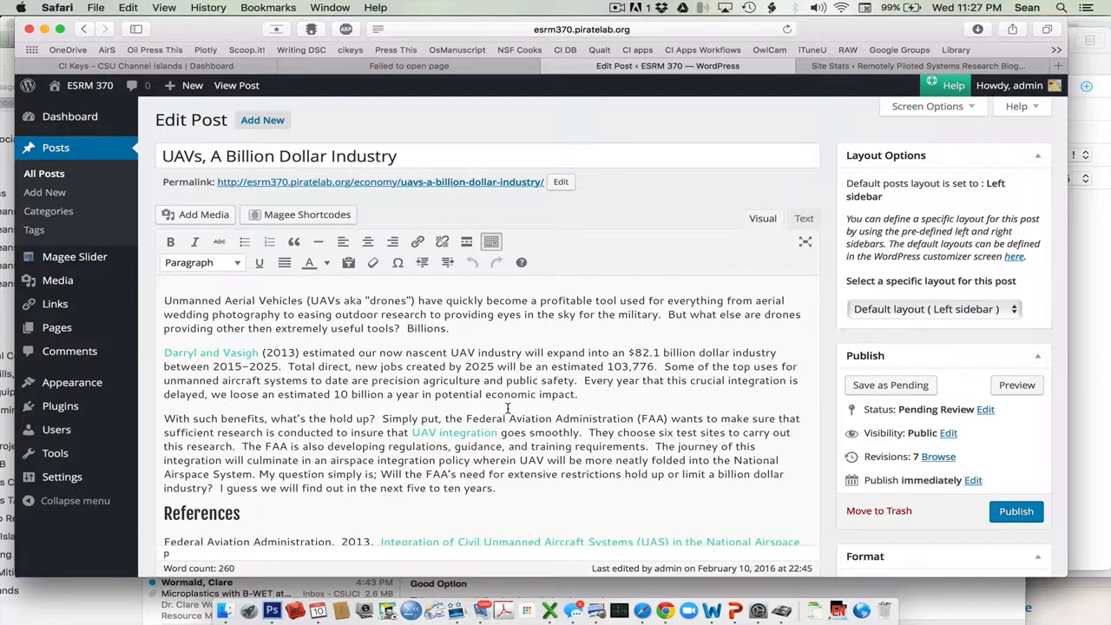
{"action": "mouse_move", "coordinate": [514, 379]}
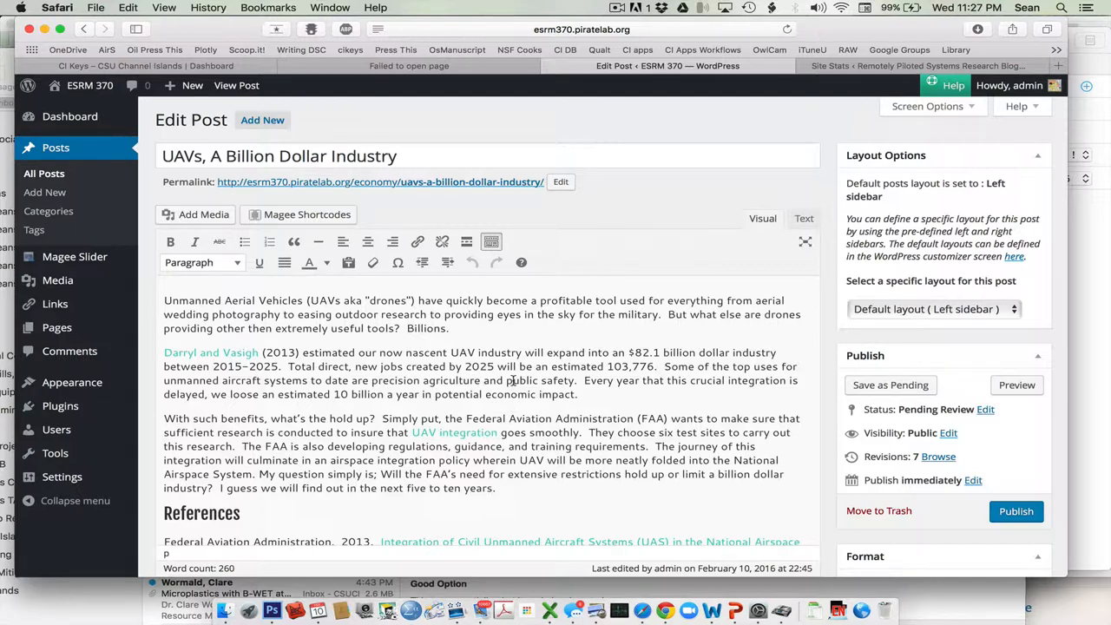
{"action": "mouse_move", "coordinate": [617, 381]}
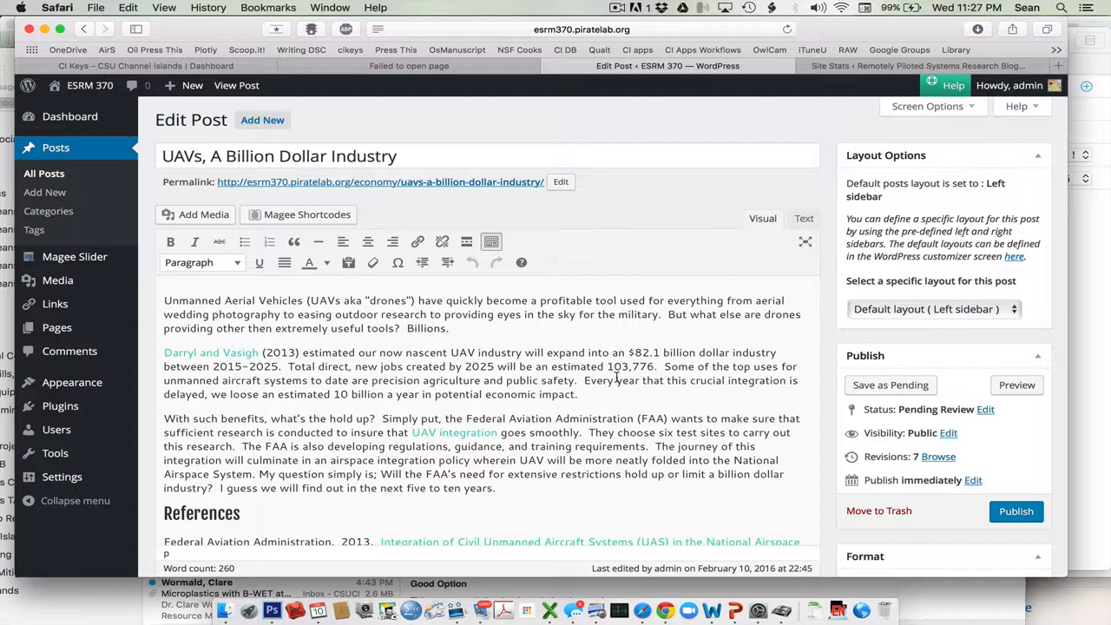
{"action": "scroll", "scroll_direction": "down", "scroll_amount": 3}
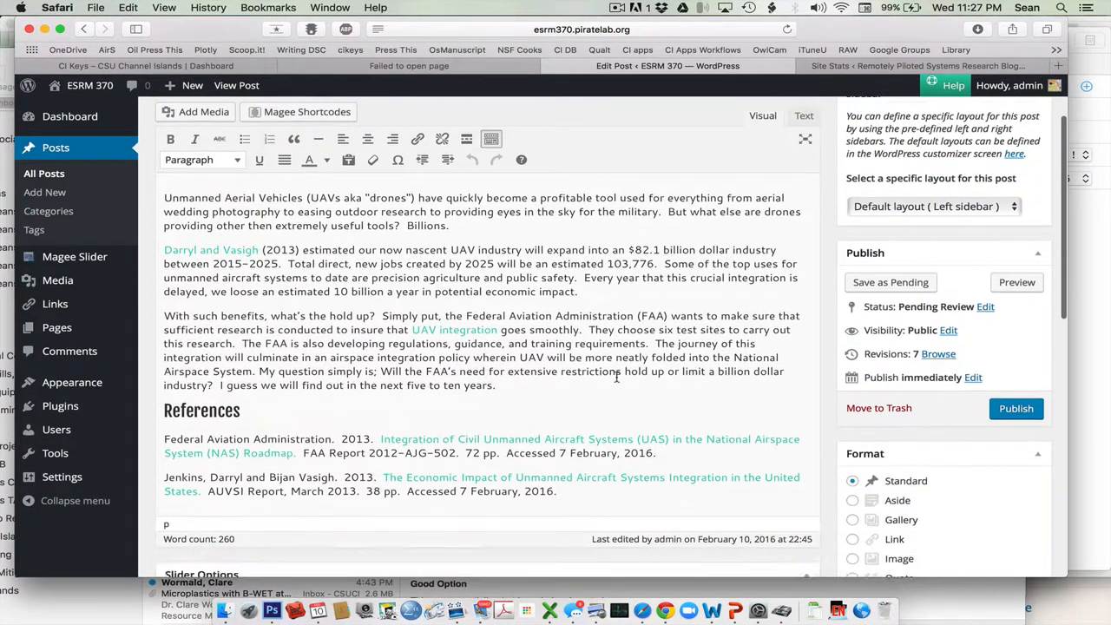
Step: Remove the lowercase 'Uavs' tag and attach a new 'UAV' tag to the post
{"action": "scroll", "scroll_direction": "down", "scroll_amount": 3}
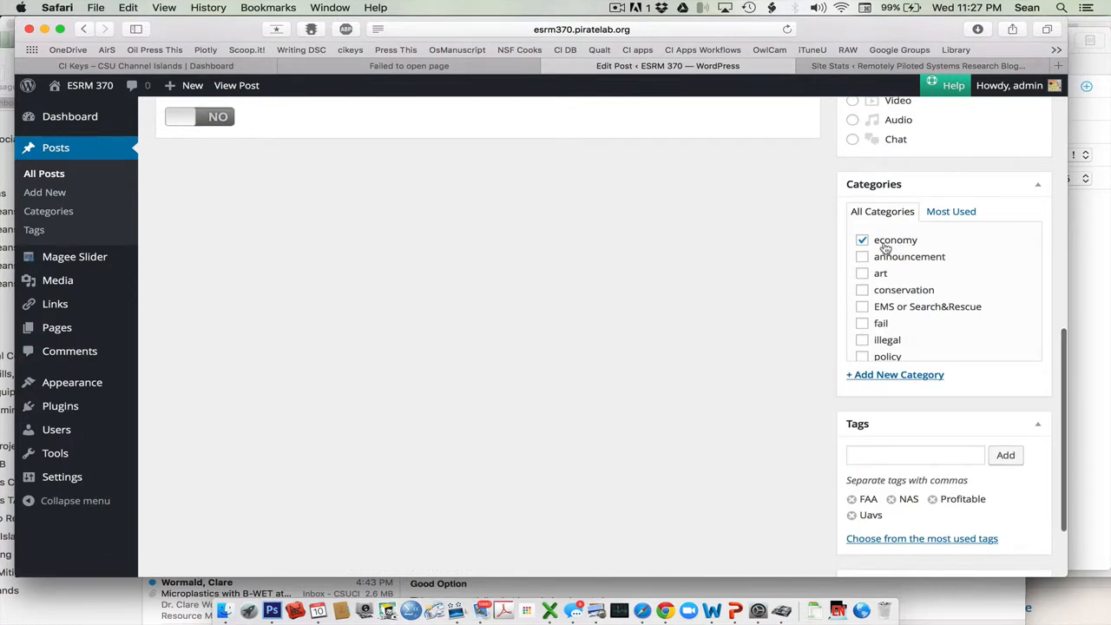
{"action": "mouse_move", "coordinate": [921, 292]}
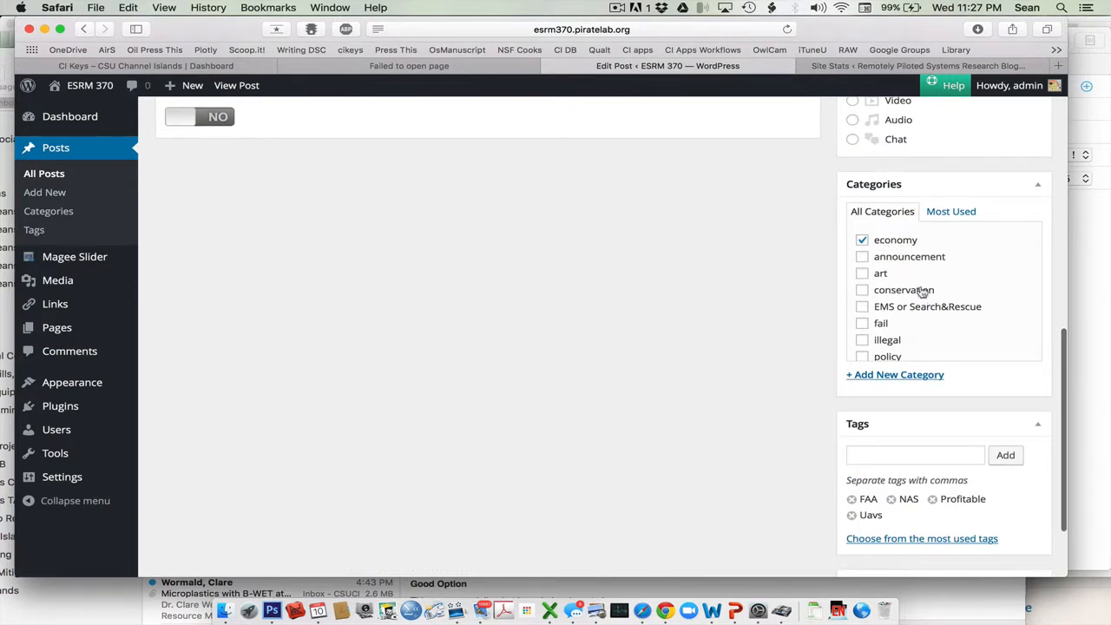
{"action": "scroll", "scroll_direction": "down", "scroll_amount": 3}
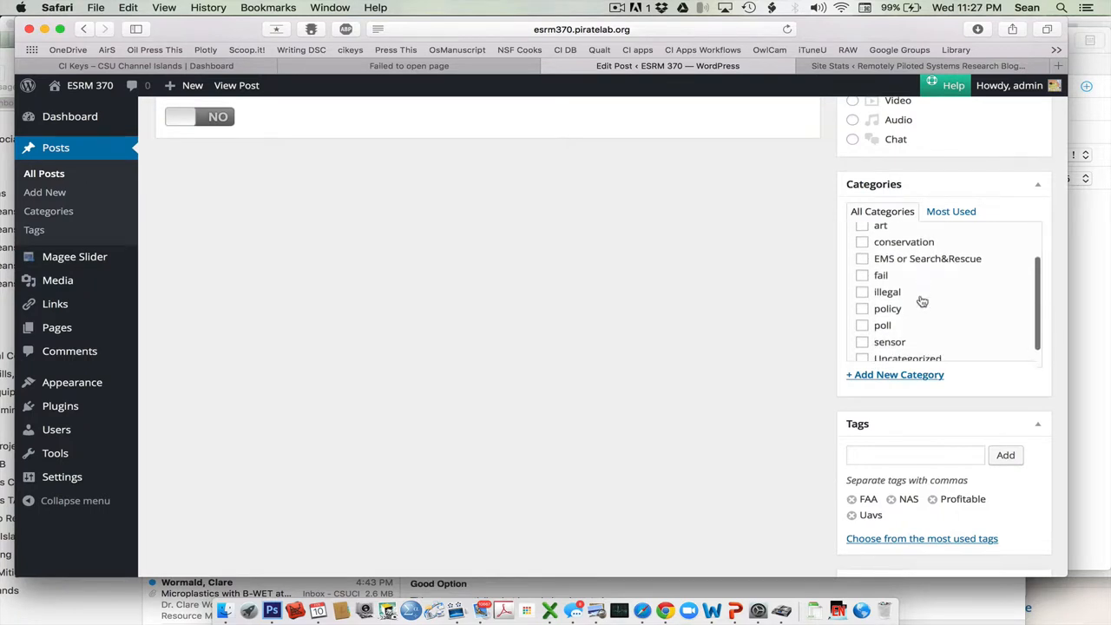
{"action": "left_click", "coordinate": [862, 239]}
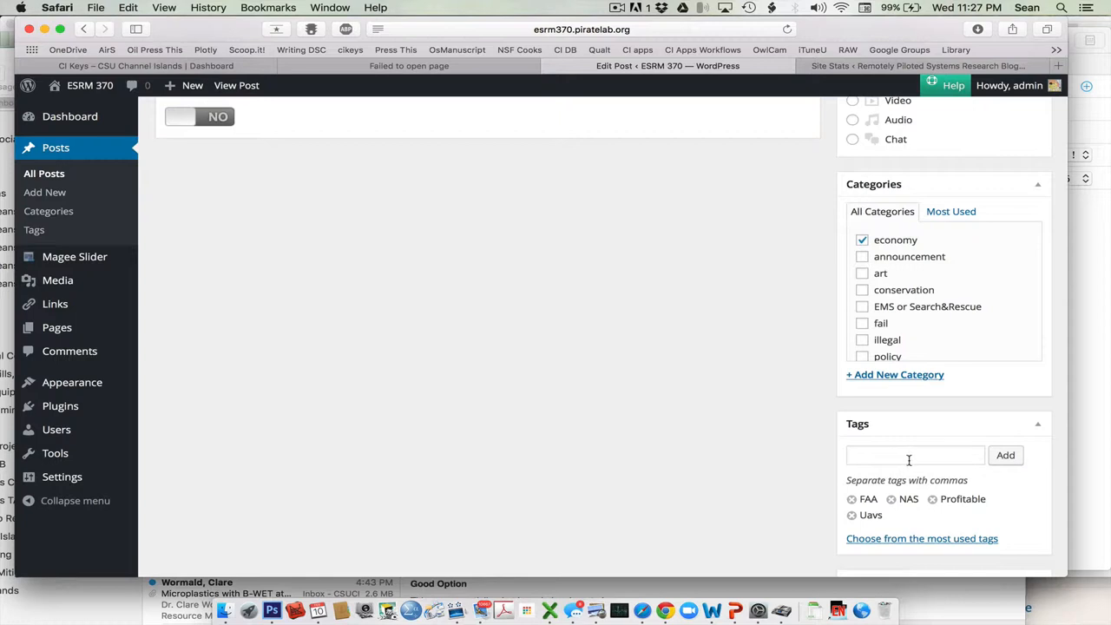
{"action": "mouse_move", "coordinate": [1005, 455]}
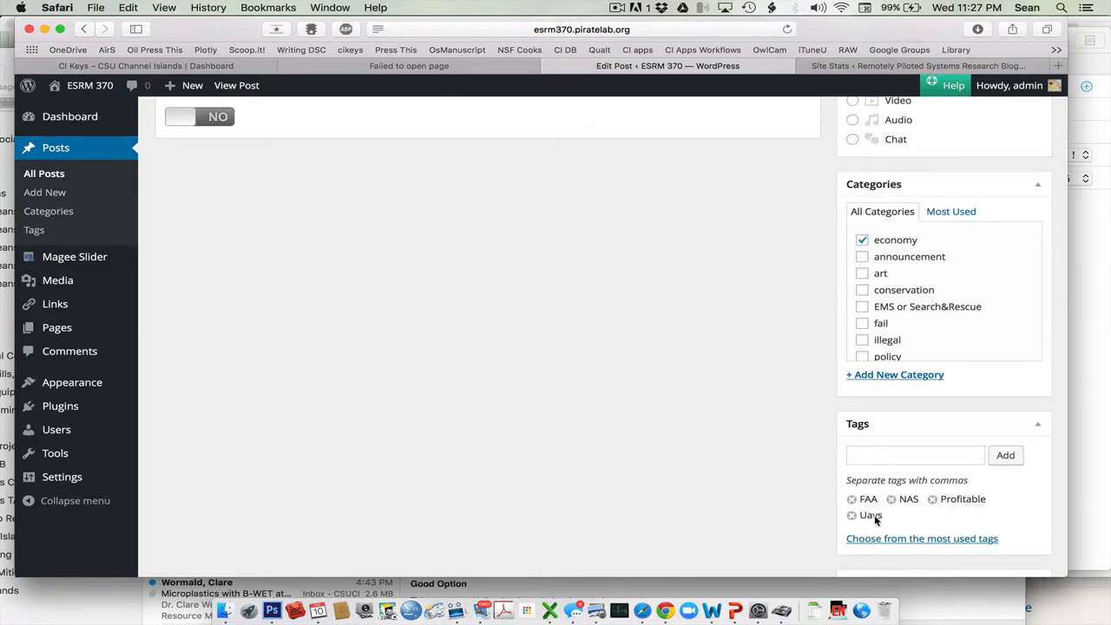
{"action": "mouse_move", "coordinate": [873, 521]}
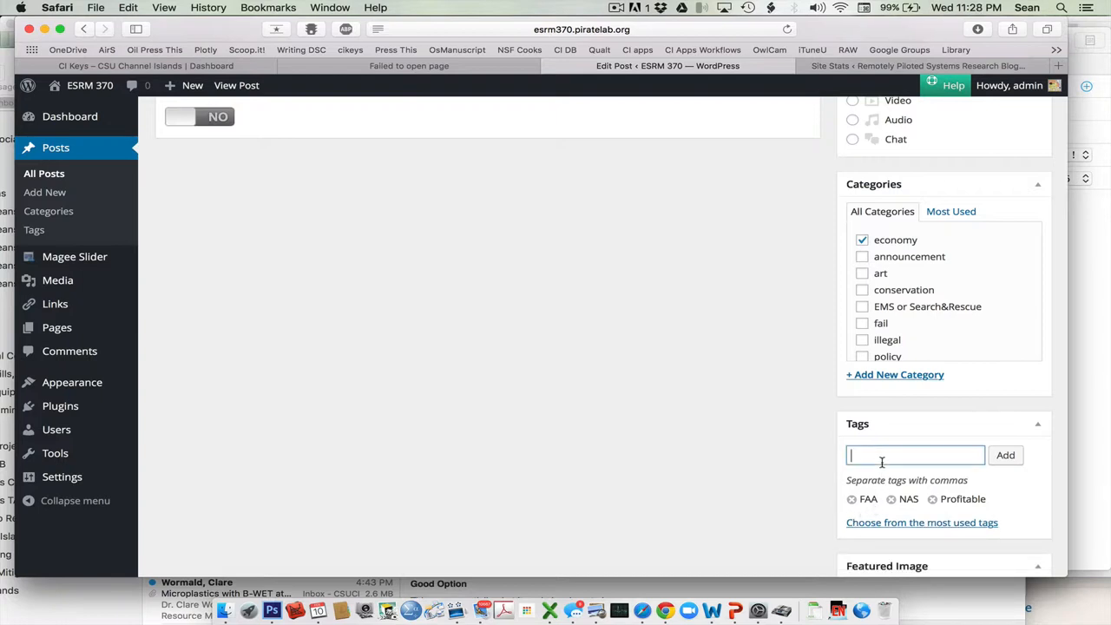
{"action": "type", "text": "UAV"}
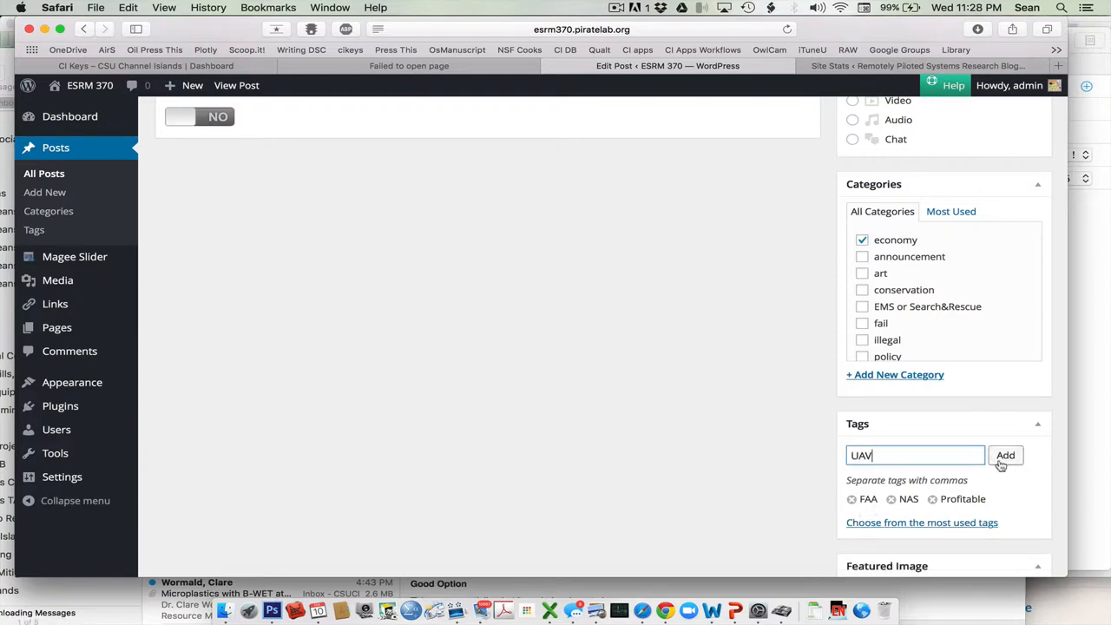
{"action": "left_click", "coordinate": [1006, 455]}
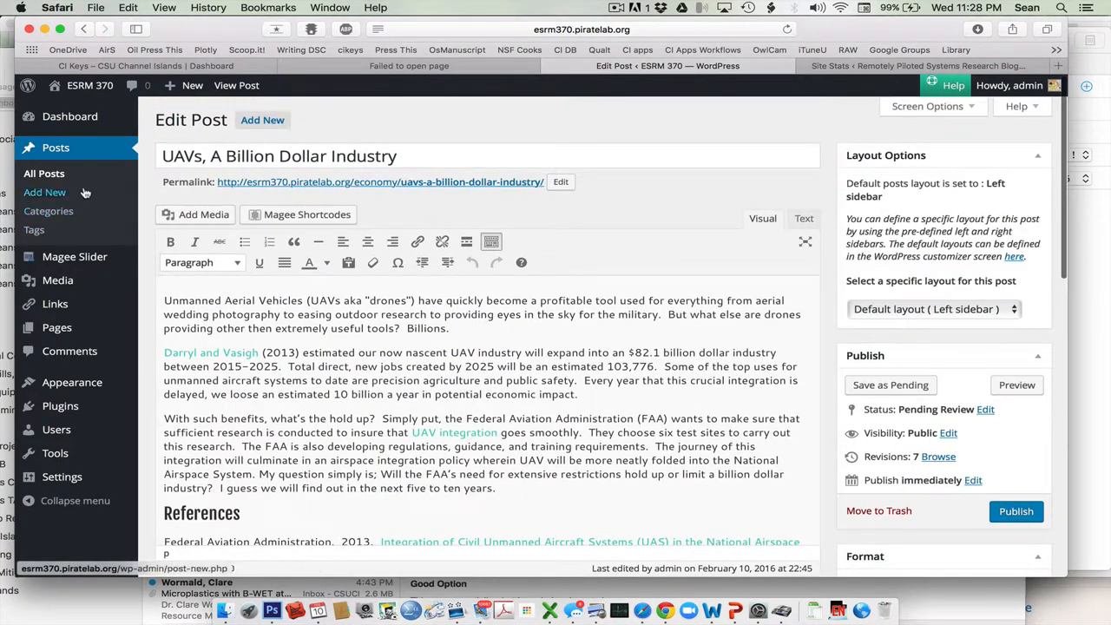
{"action": "mouse_move", "coordinate": [905, 386]}
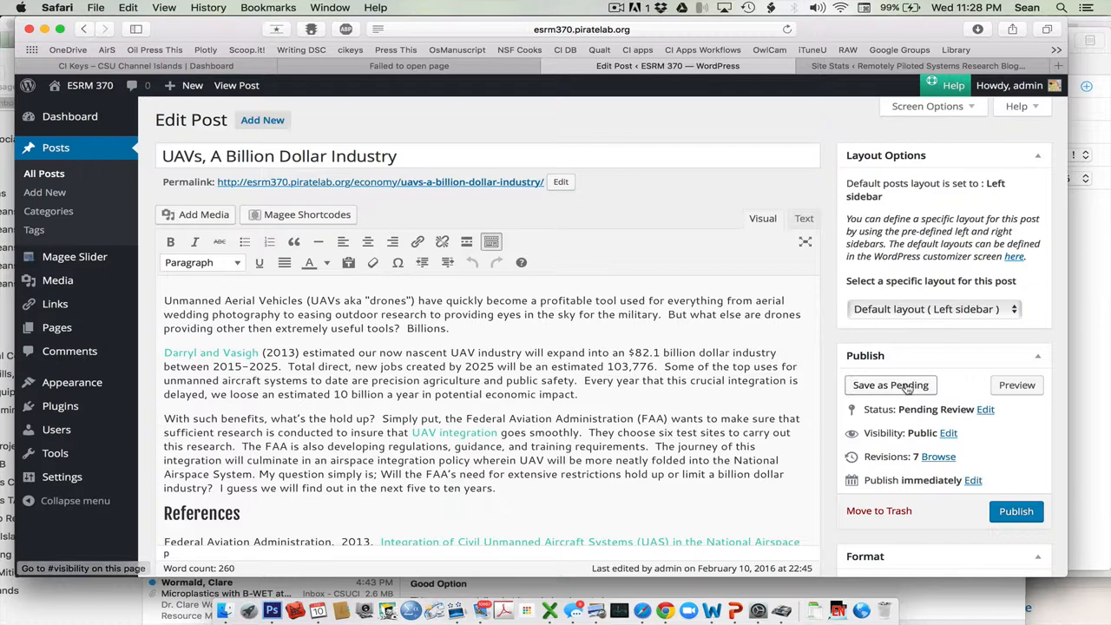
Step: Save the UAV post's tag and category changes as still pending review
{"action": "left_click", "coordinate": [889, 385]}
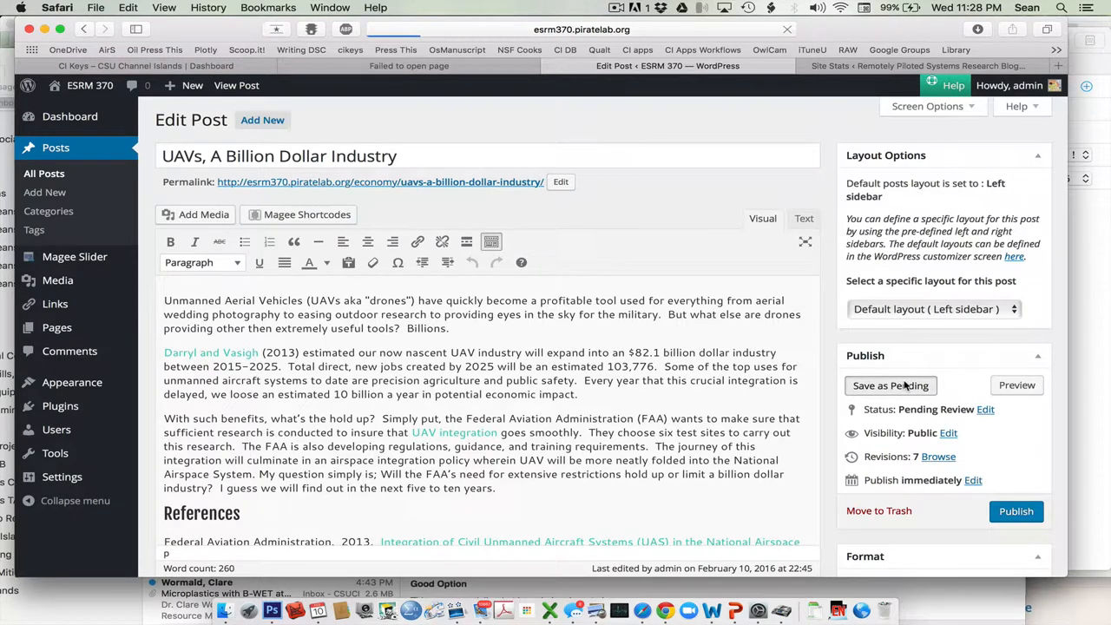
{"action": "left_click", "coordinate": [891, 386]}
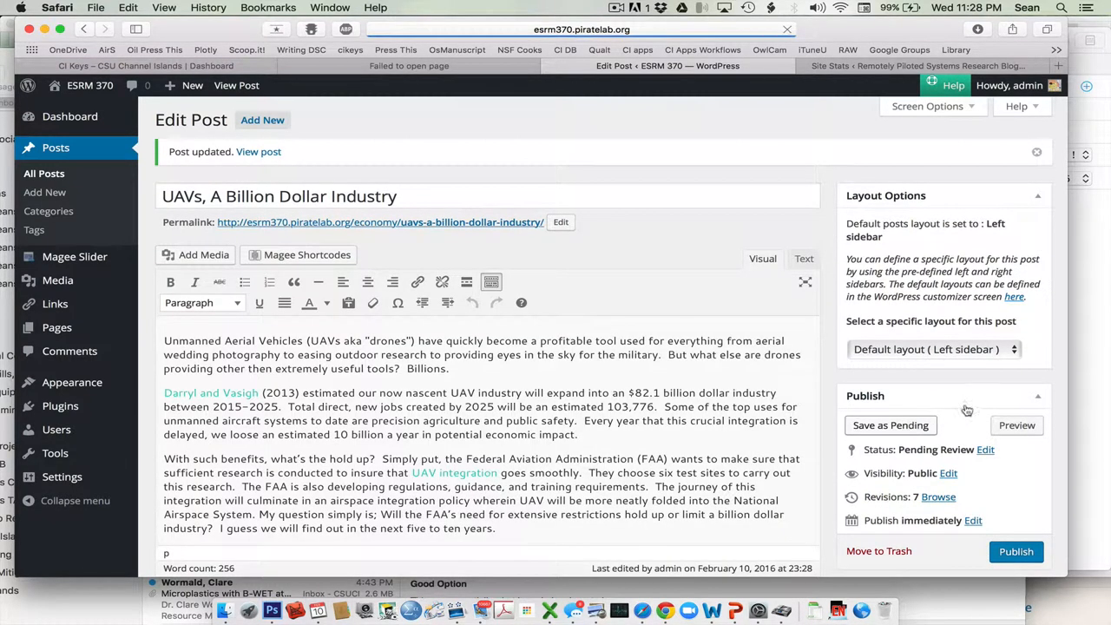
{"action": "scroll", "scroll_direction": "down", "scroll_amount": 3}
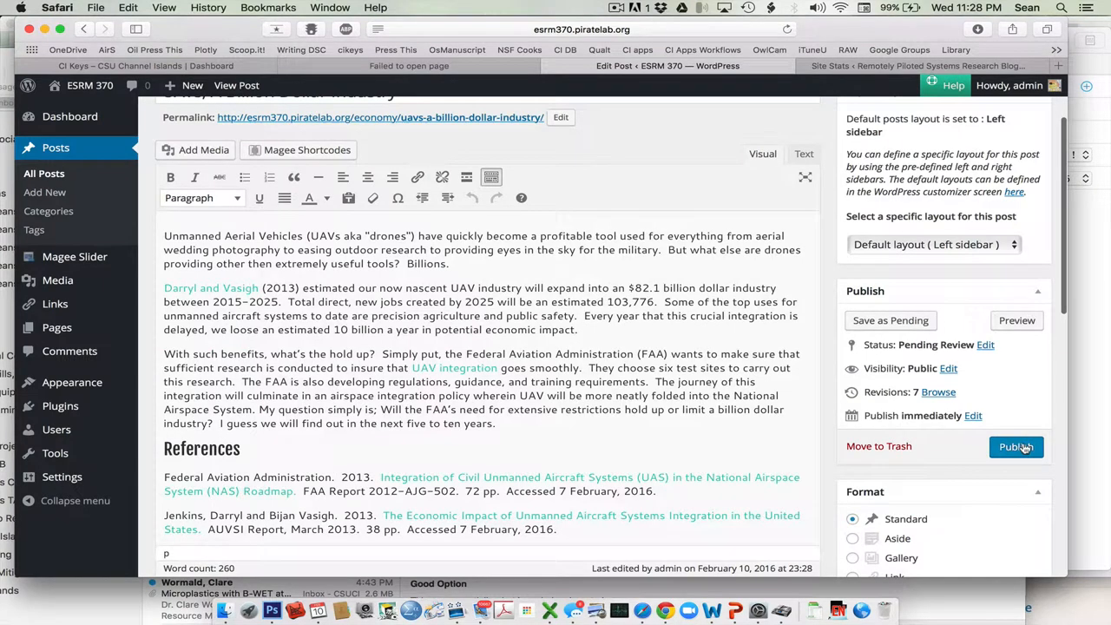
{"action": "mouse_move", "coordinate": [46, 191]}
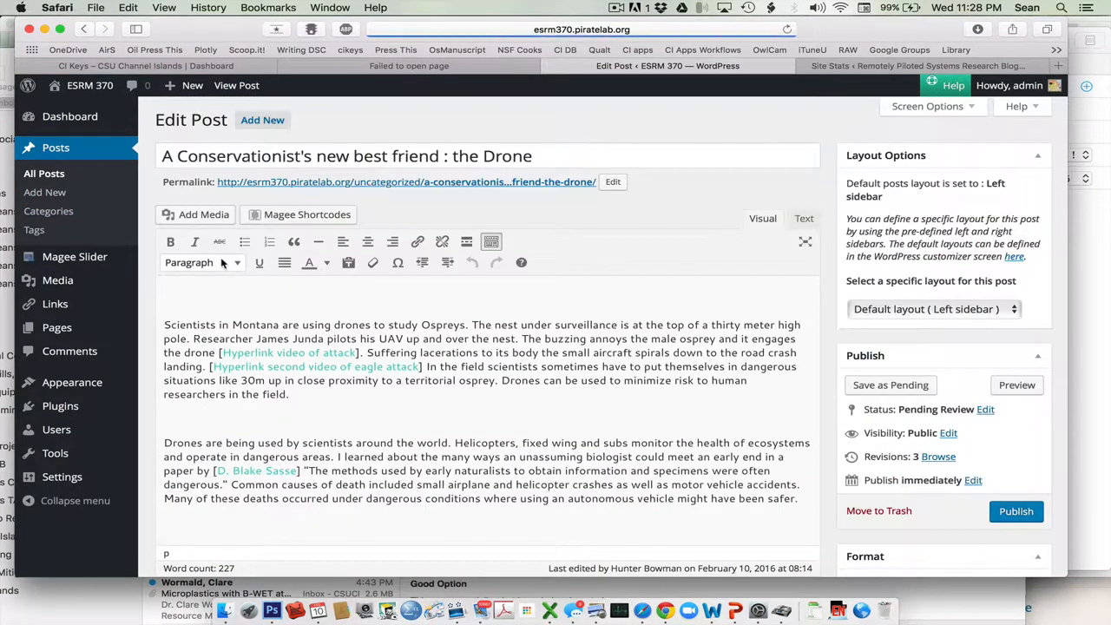
{"action": "mouse_move", "coordinate": [385, 316]}
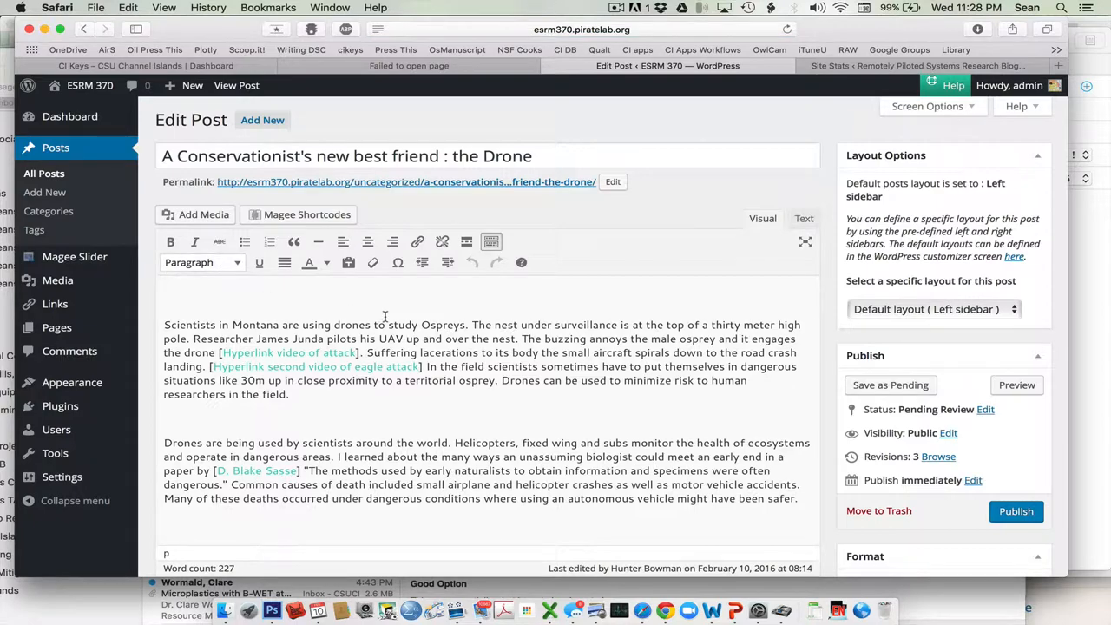
Step: Correct the title to read "A Conservationist's new best friend: the Drone" with no space before the colon
{"action": "scroll", "scroll_direction": "down", "scroll_amount": 3}
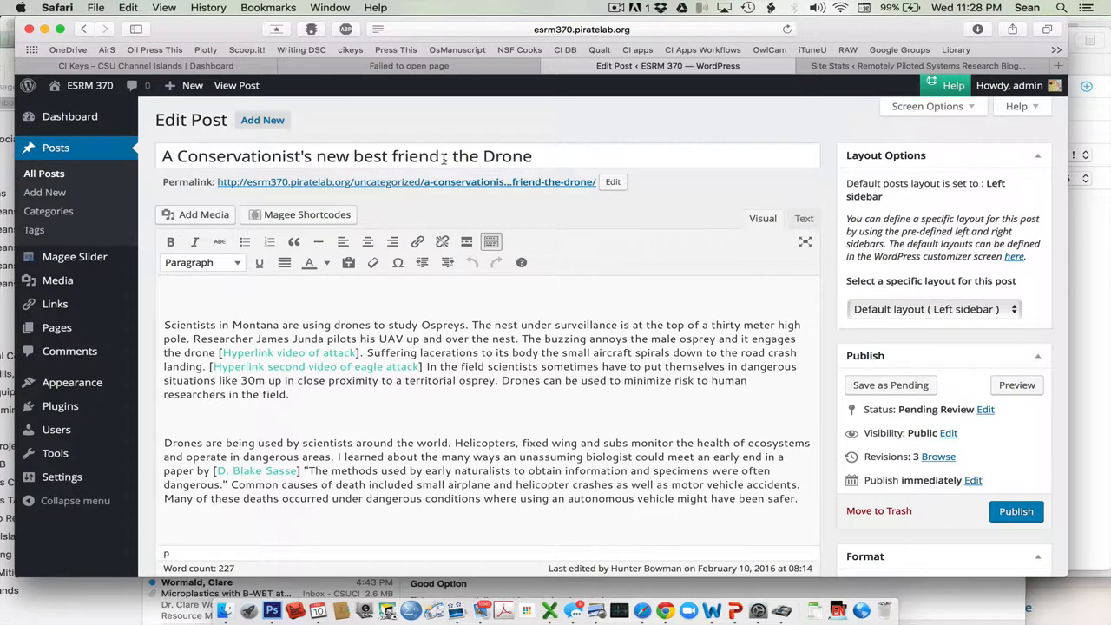
{"action": "left_click", "coordinate": [443, 156]}
{"action": "type", "text": ":"}
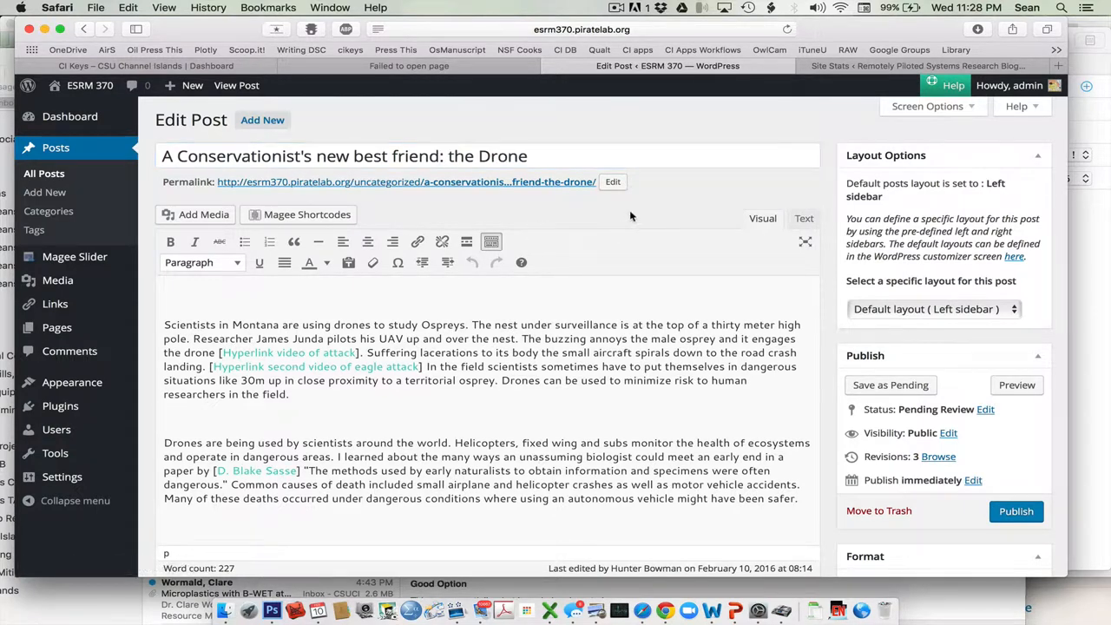
{"action": "scroll", "scroll_direction": "down", "scroll_amount": 3}
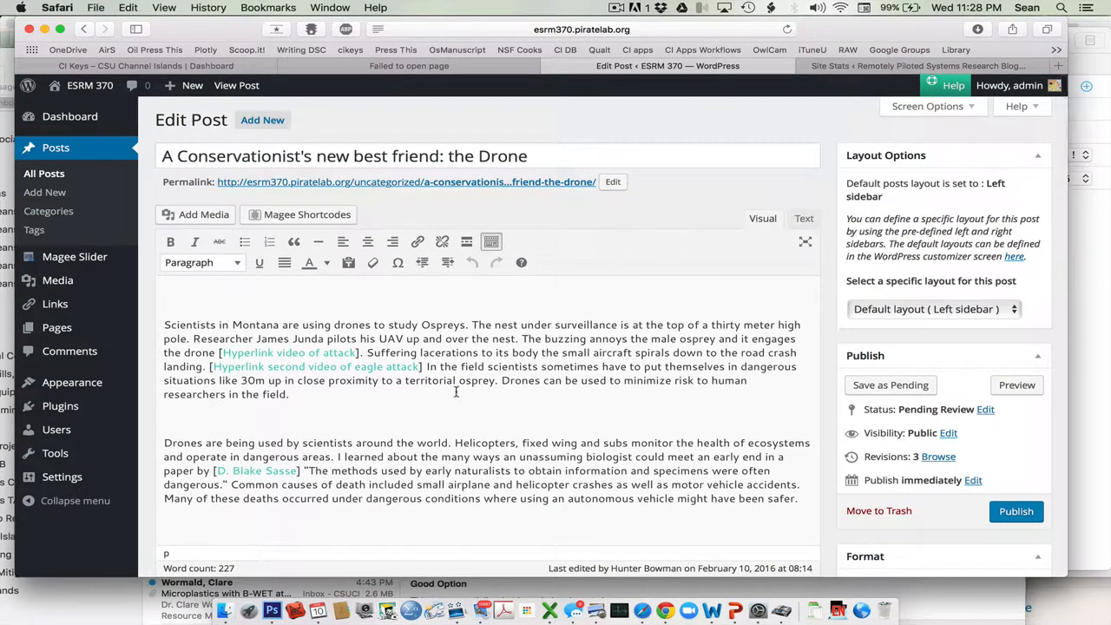
Step: Tick the 'conservation' category for the post and save it as pending review
{"action": "scroll", "scroll_direction": "down", "scroll_amount": 3}
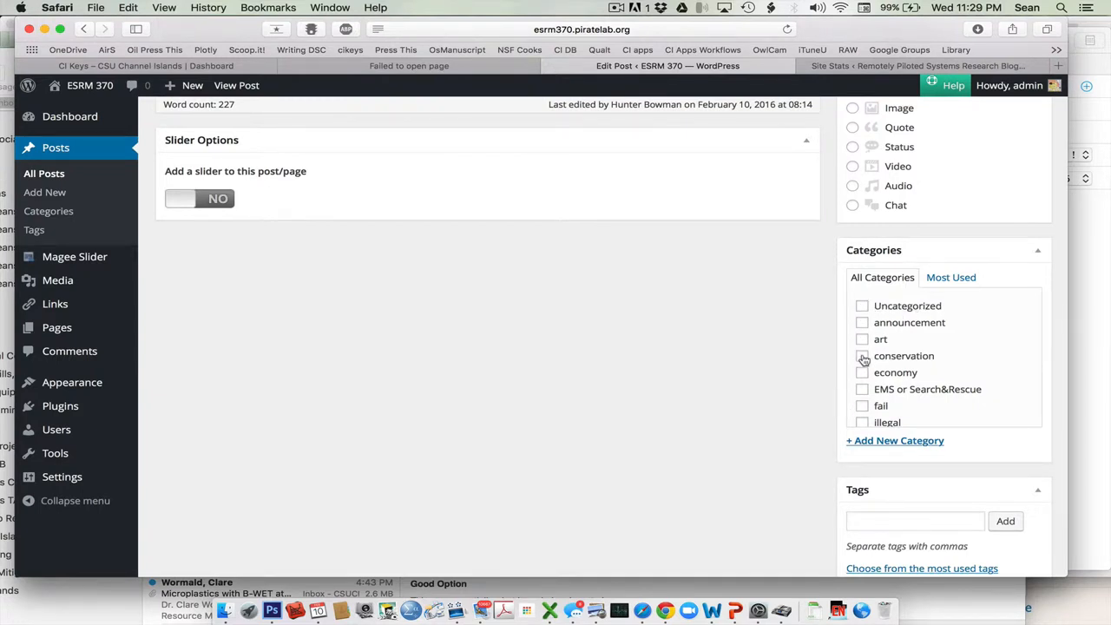
{"action": "left_click", "coordinate": [862, 356]}
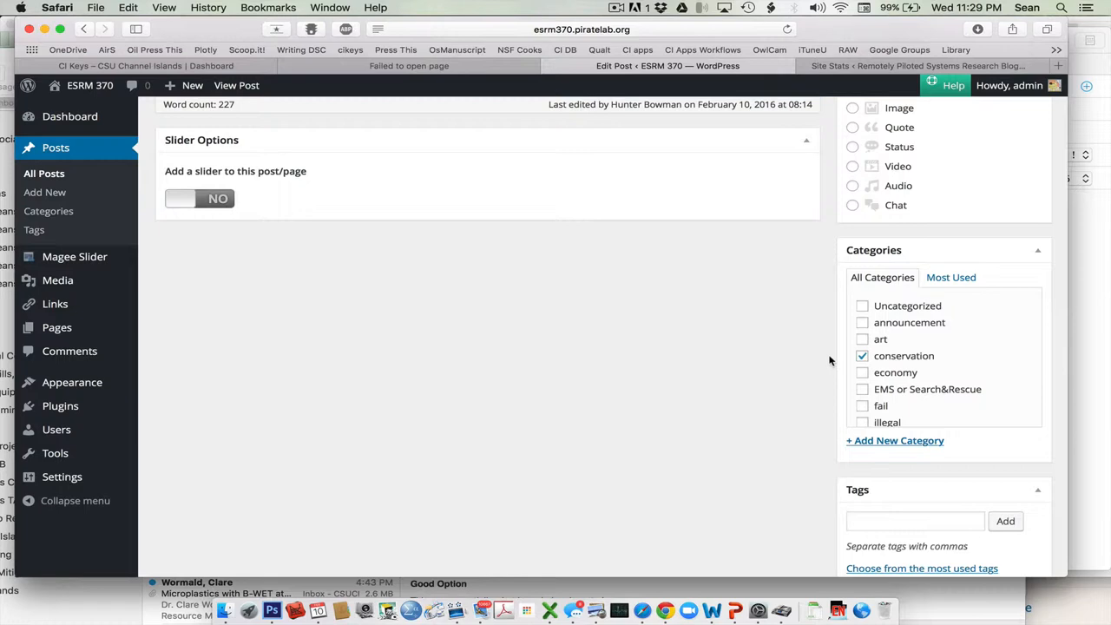
{"action": "scroll", "scroll_direction": "down", "scroll_amount": 3}
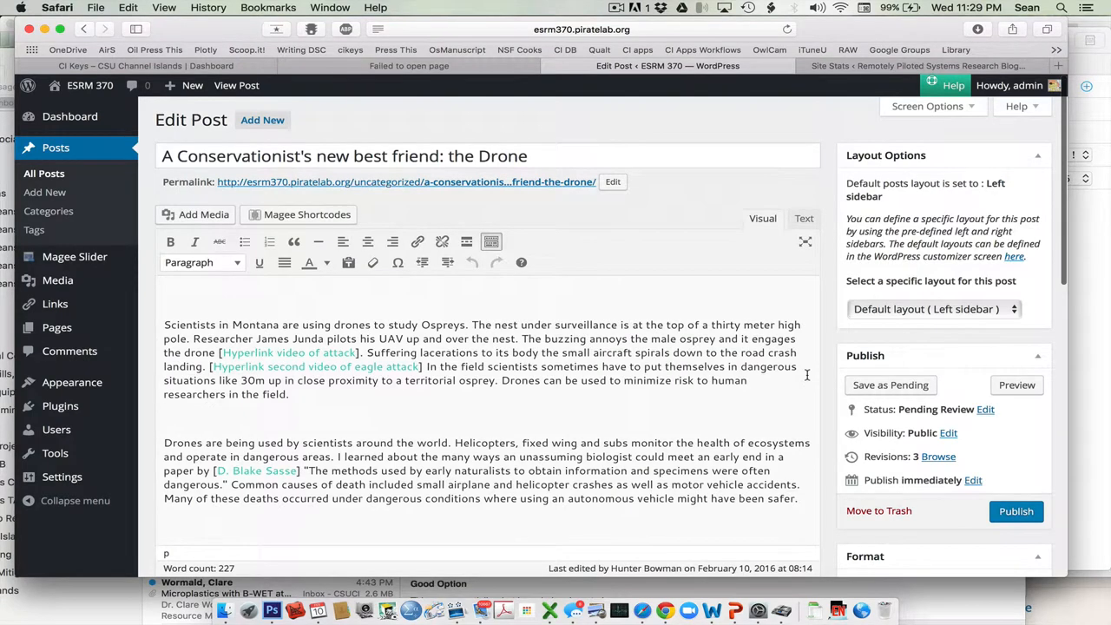
{"action": "mouse_move", "coordinate": [891, 385]}
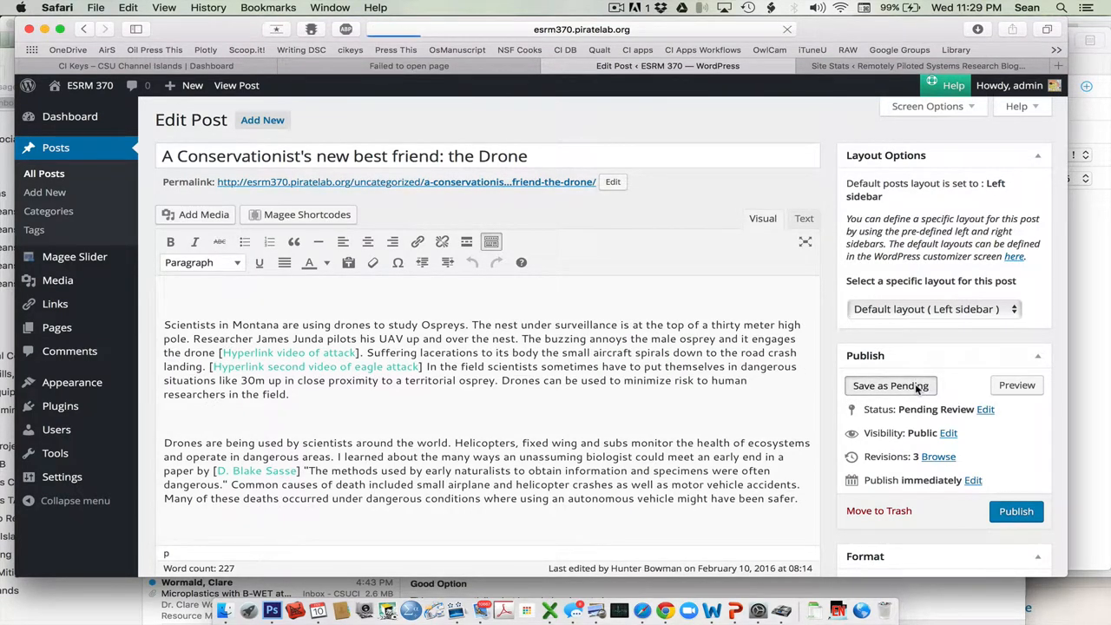
{"action": "left_click", "coordinate": [890, 386]}
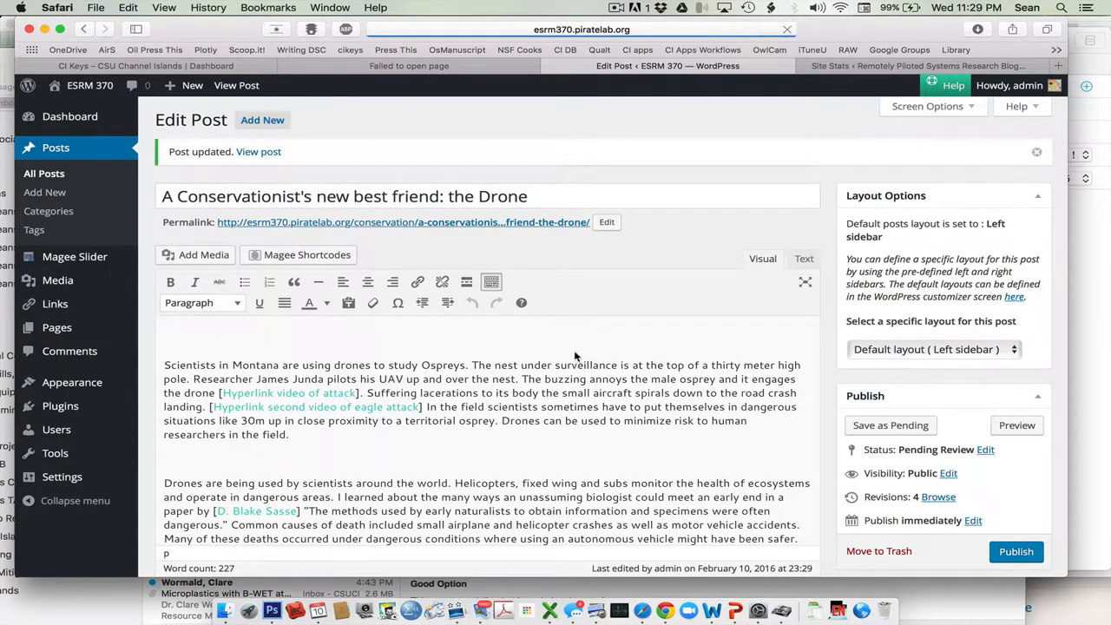
Step: Add the word 'References' above the citations and style it as Heading 2
{"action": "scroll", "scroll_direction": "down", "scroll_amount": 3}
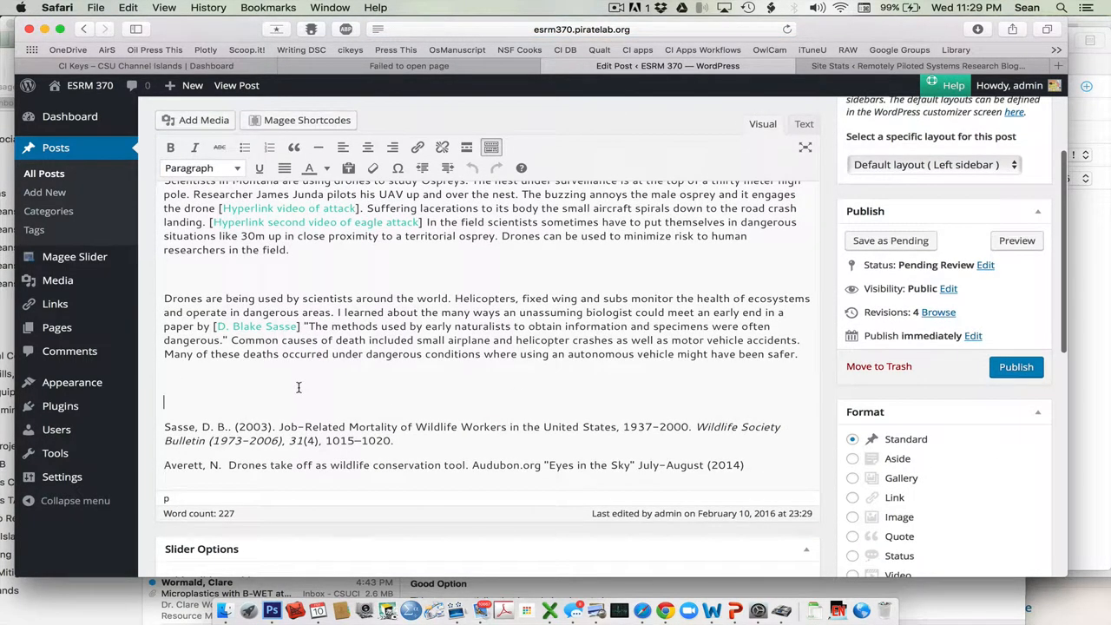
{"action": "type", "text": "Referen"}
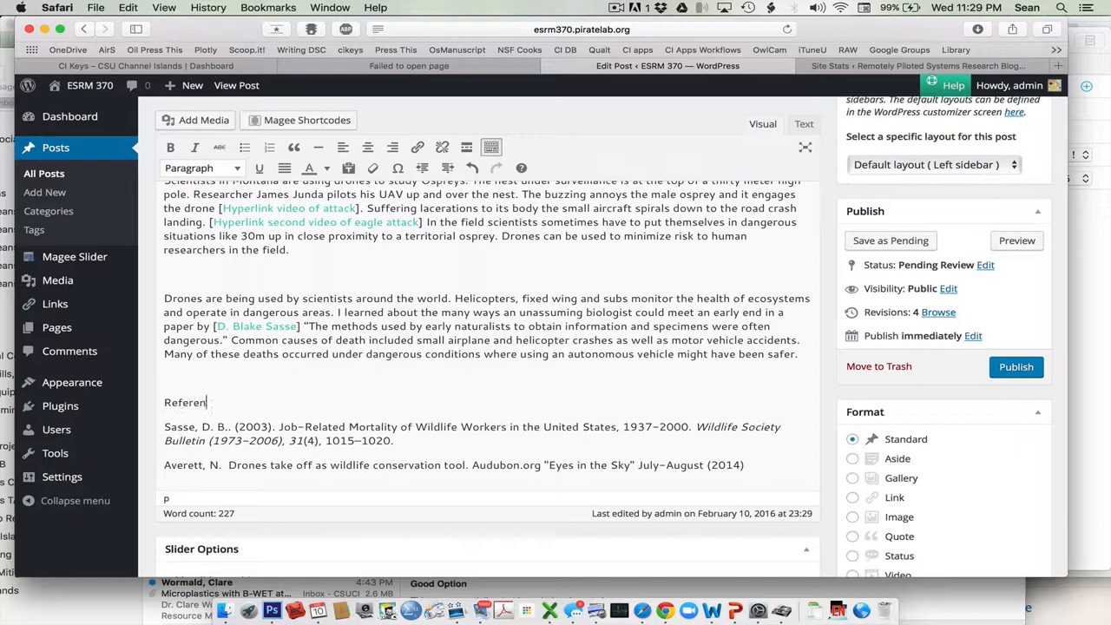
{"action": "type", "text": "ces"}
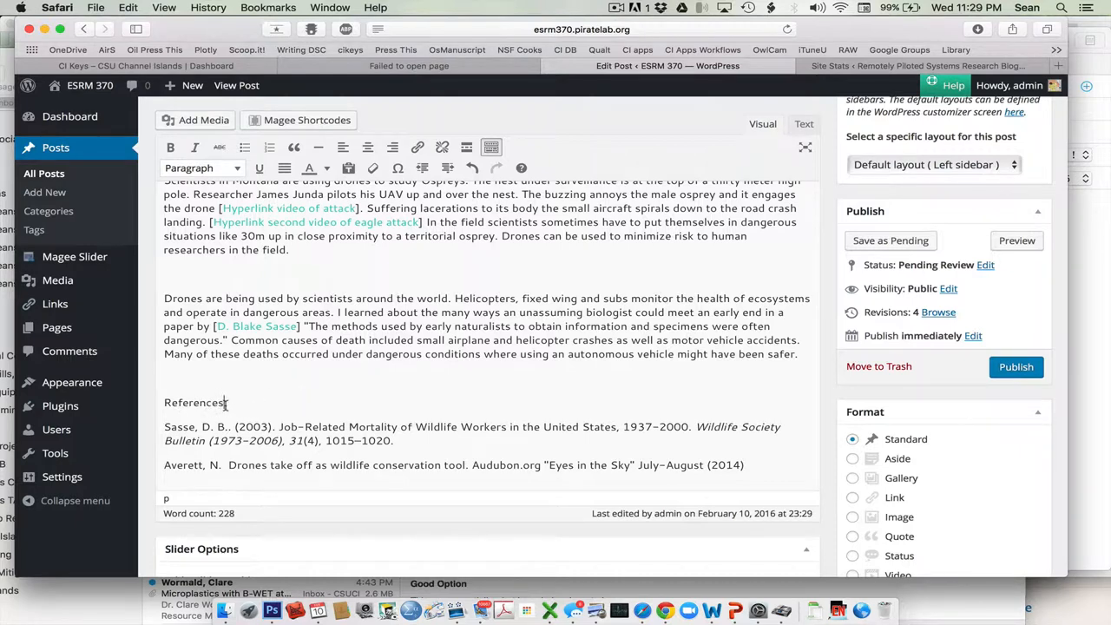
{"action": "double_click", "coordinate": [194, 403]}
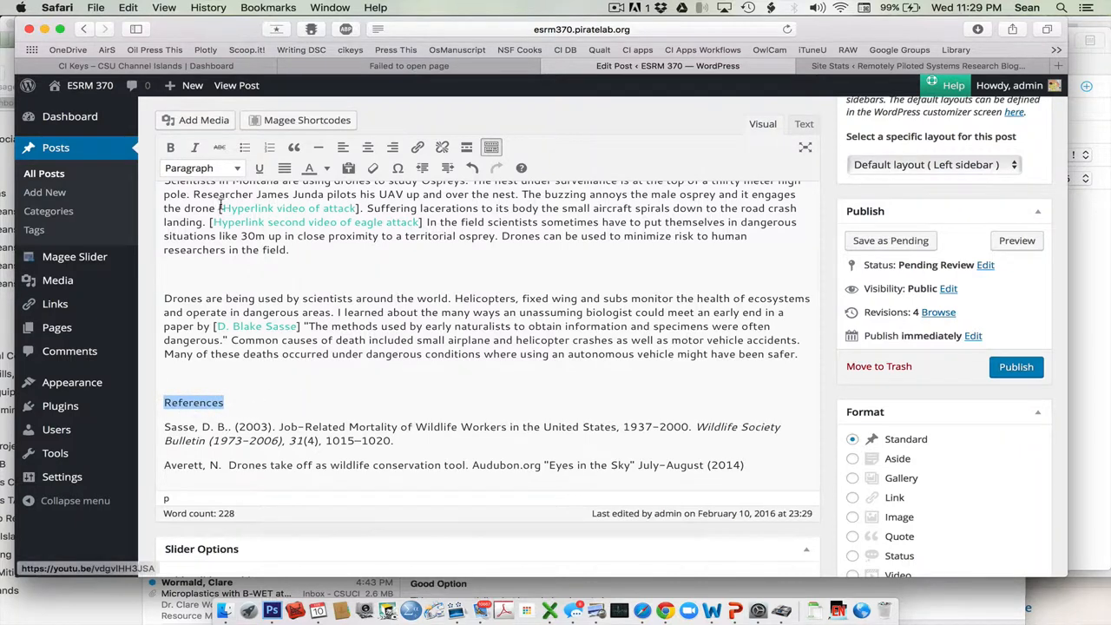
{"action": "left_click", "coordinate": [201, 166]}
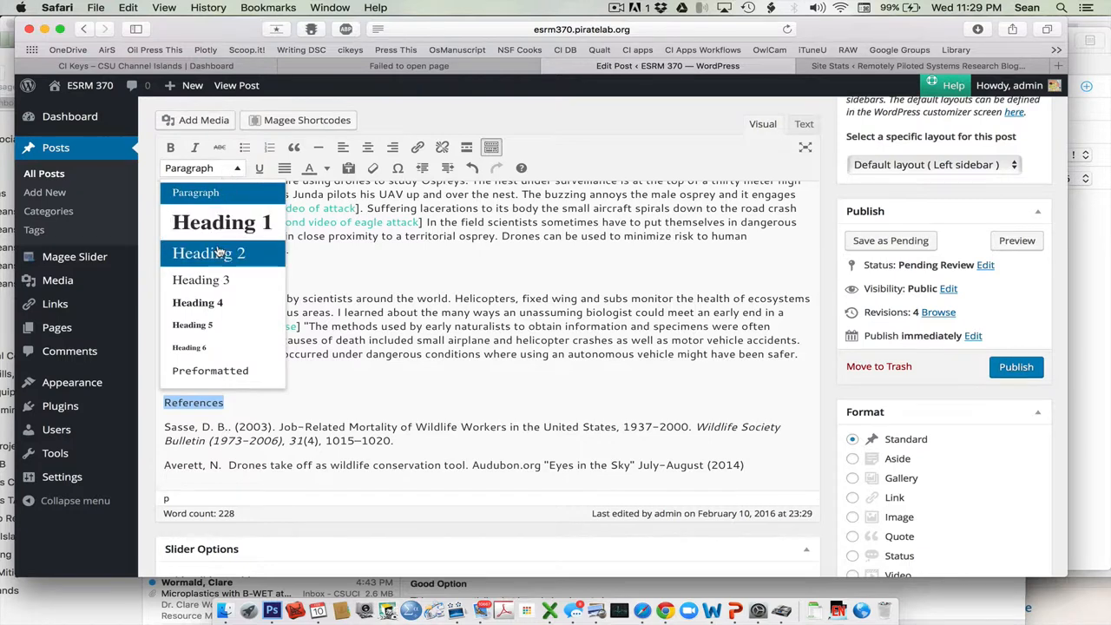
{"action": "left_click", "coordinate": [208, 253]}
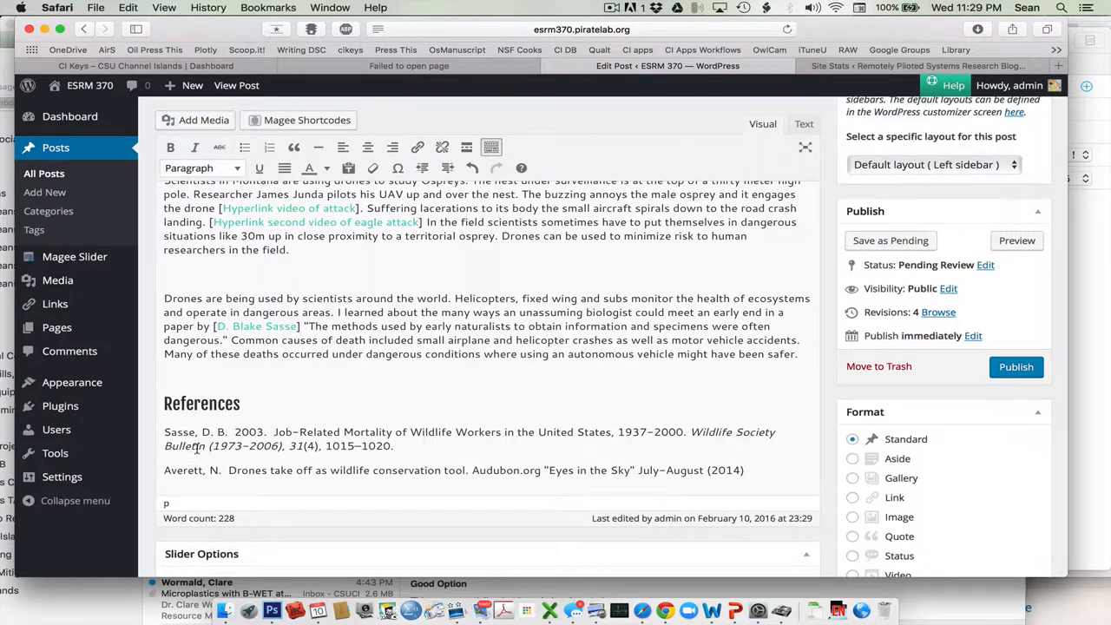
{"action": "mouse_move", "coordinate": [250, 446]}
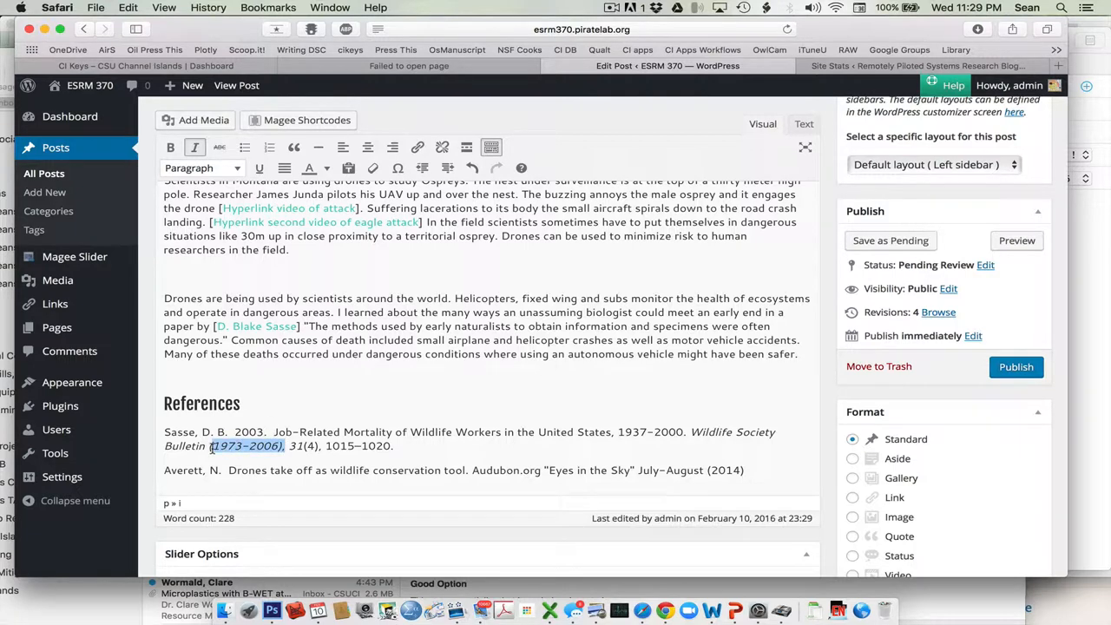
Step: Retype the first reference's journal, volume and pages with colon-separated punctuation and plain year
{"action": "left_click", "coordinate": [287, 446]}
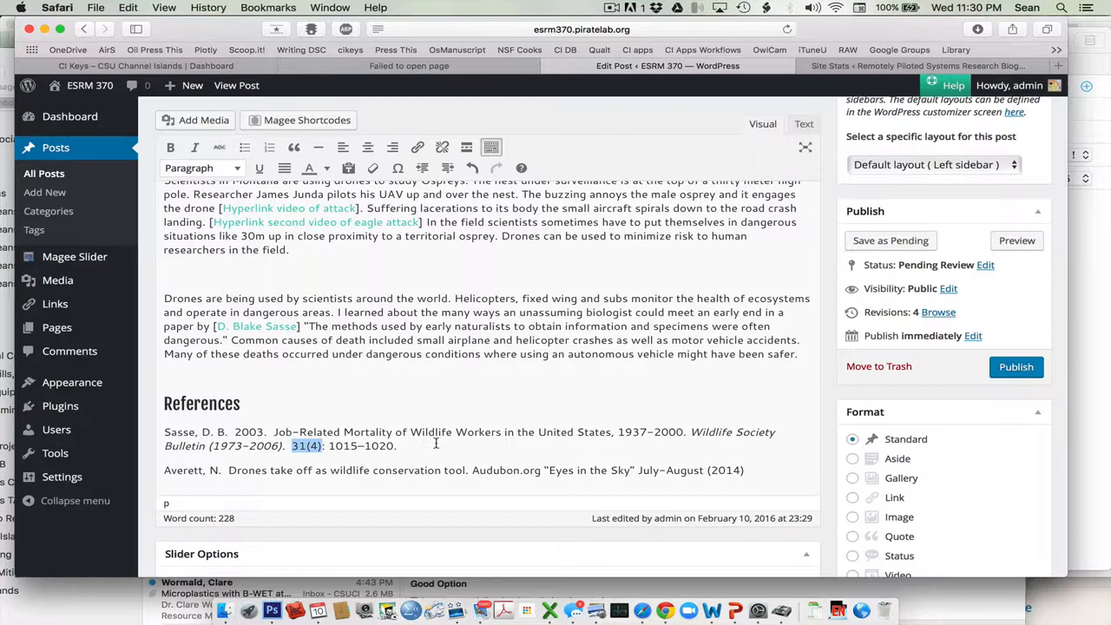
{"action": "left_click", "coordinate": [416, 444]}
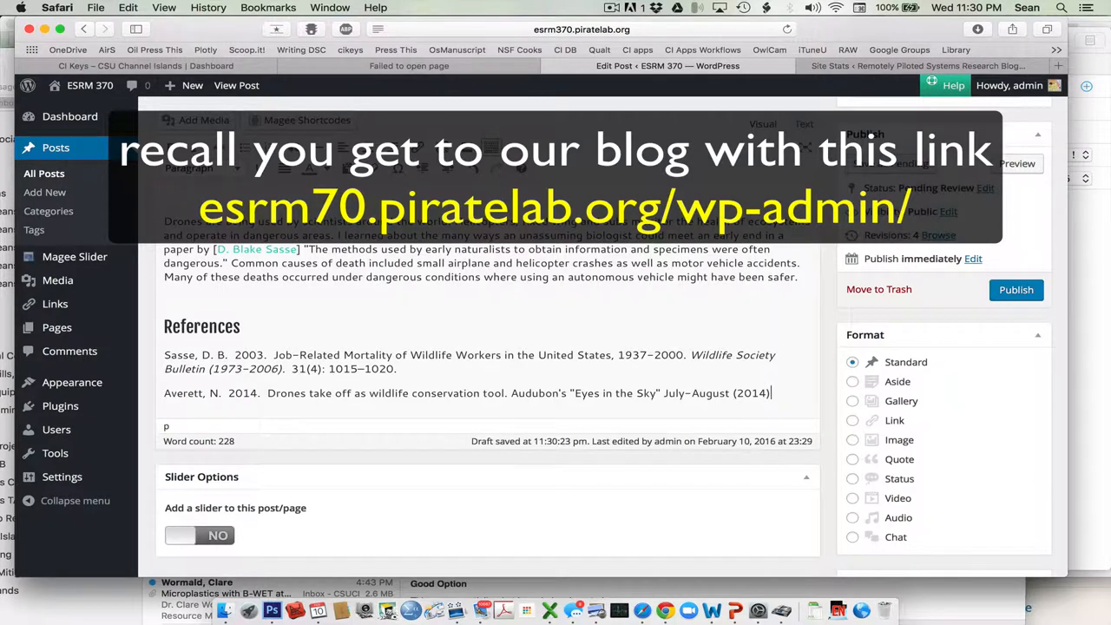
{"action": "key", "text": "backspace"}
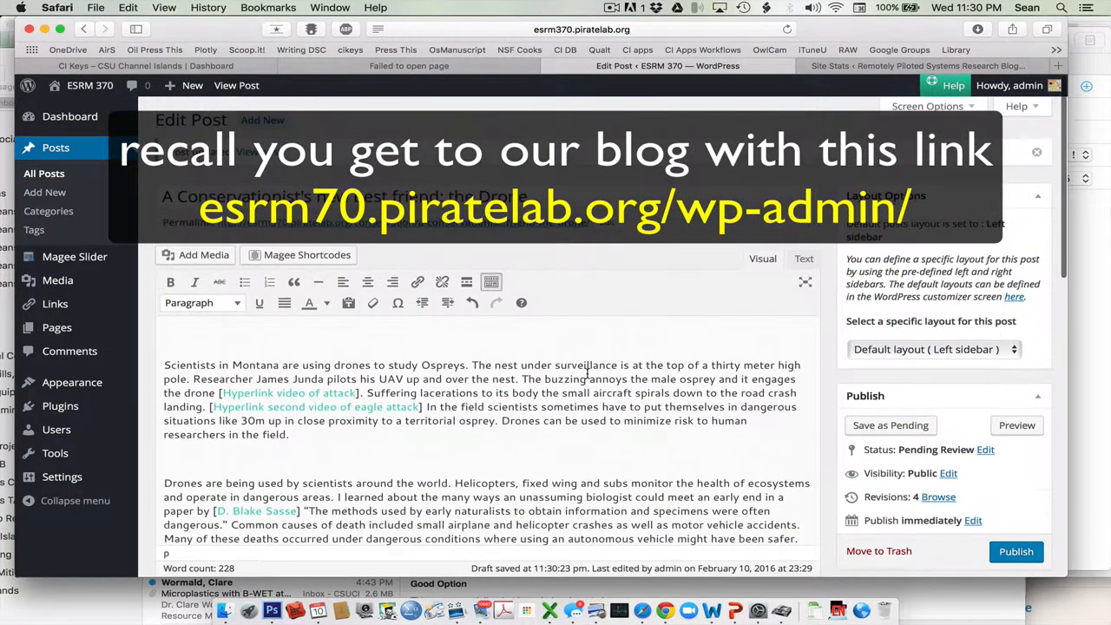
{"action": "mouse_move", "coordinate": [289, 393]}
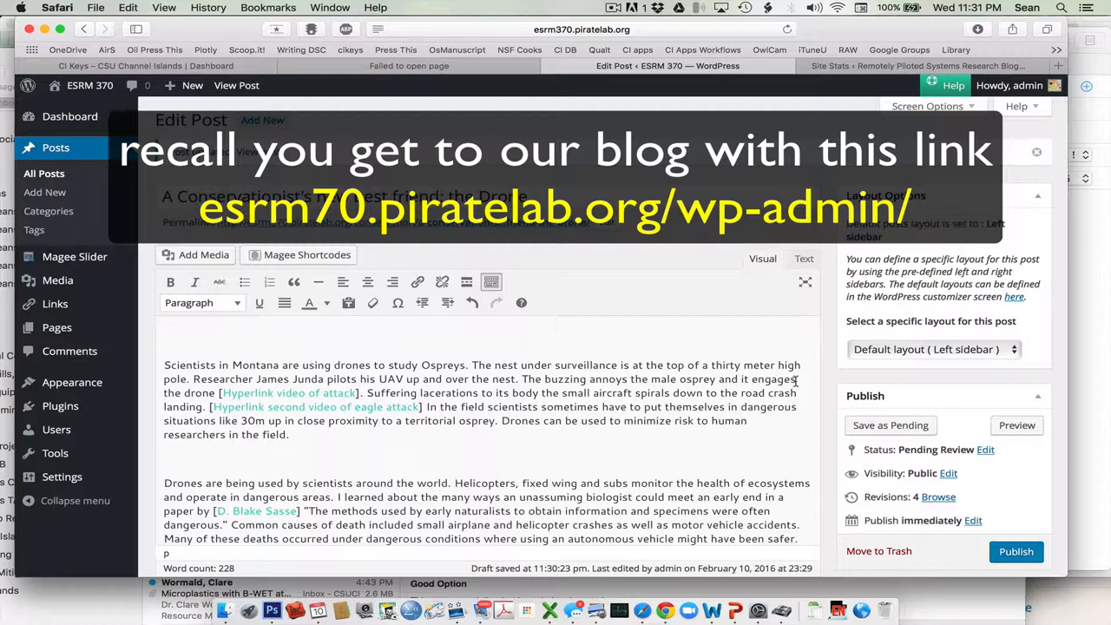
{"action": "scroll", "scroll_direction": "down", "scroll_amount": 3}
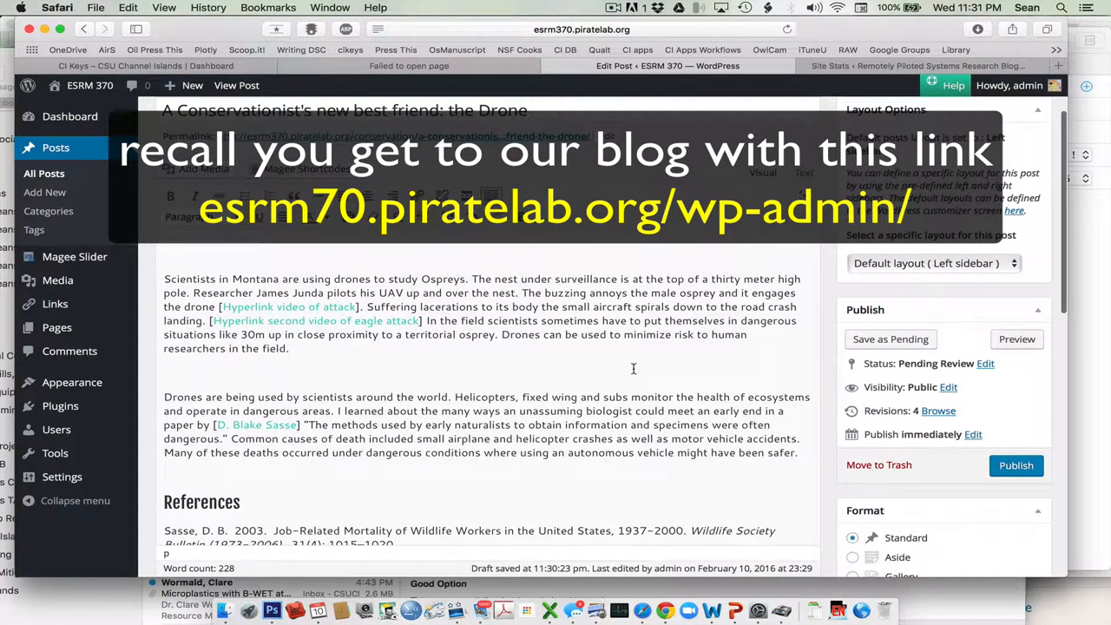